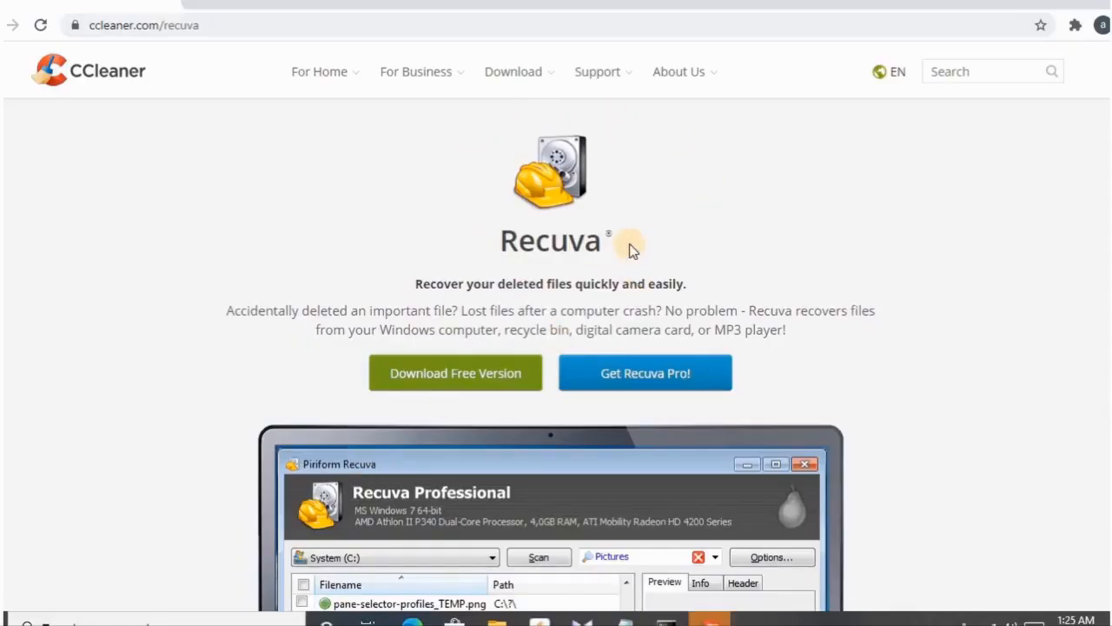
pyautogui.moveTo(400, 306)
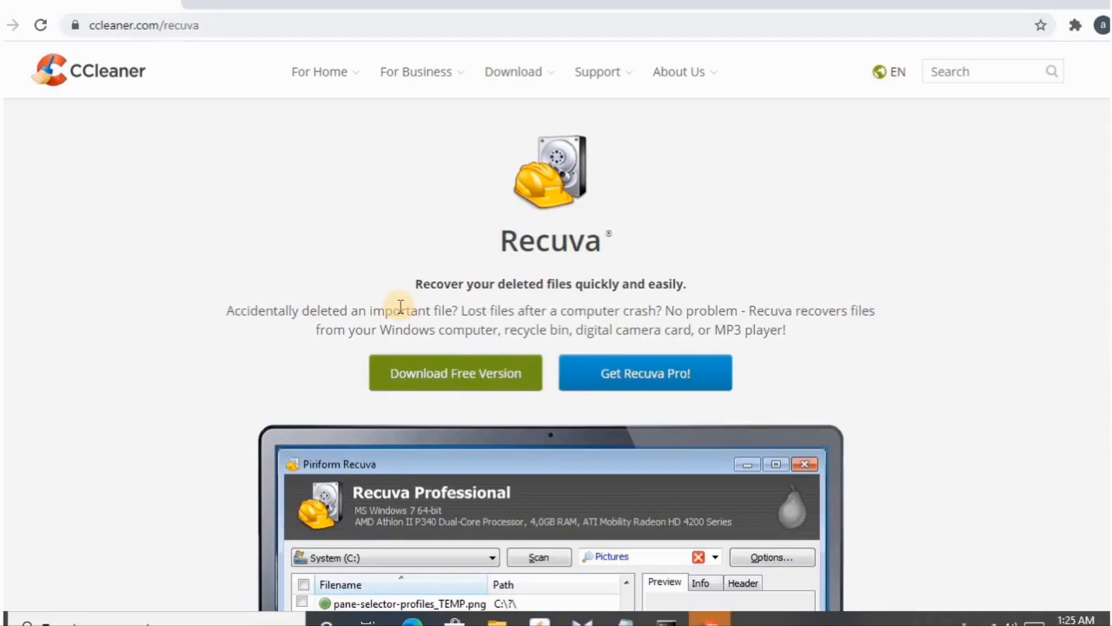
pyautogui.moveTo(399, 306)
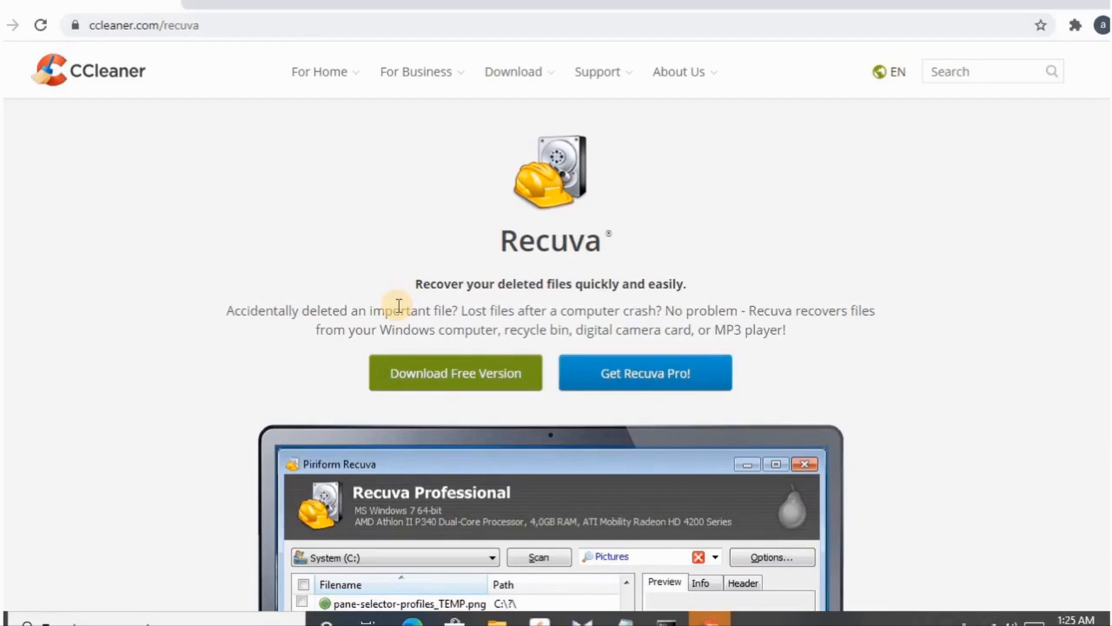
pyautogui.moveTo(534, 402)
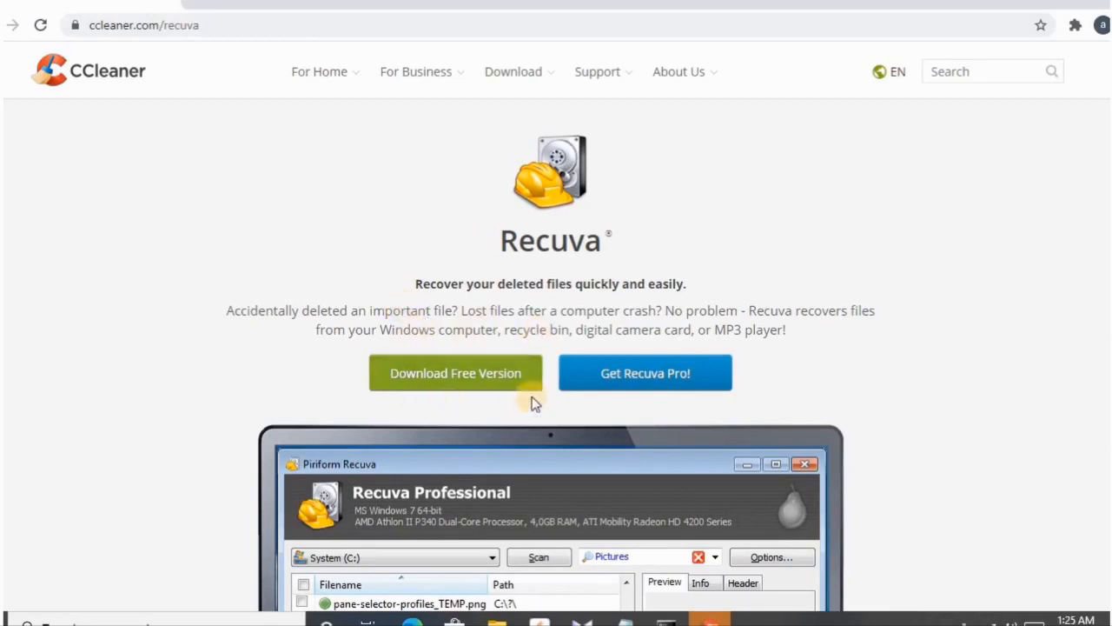
pyautogui.moveTo(450, 411)
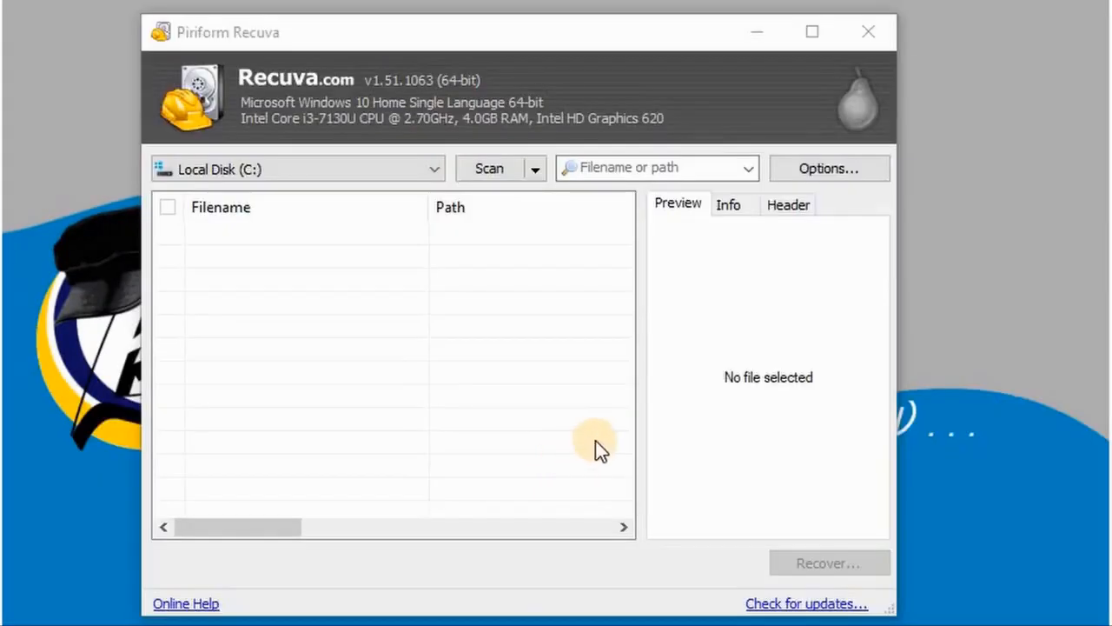
pyautogui.moveTo(261, 139)
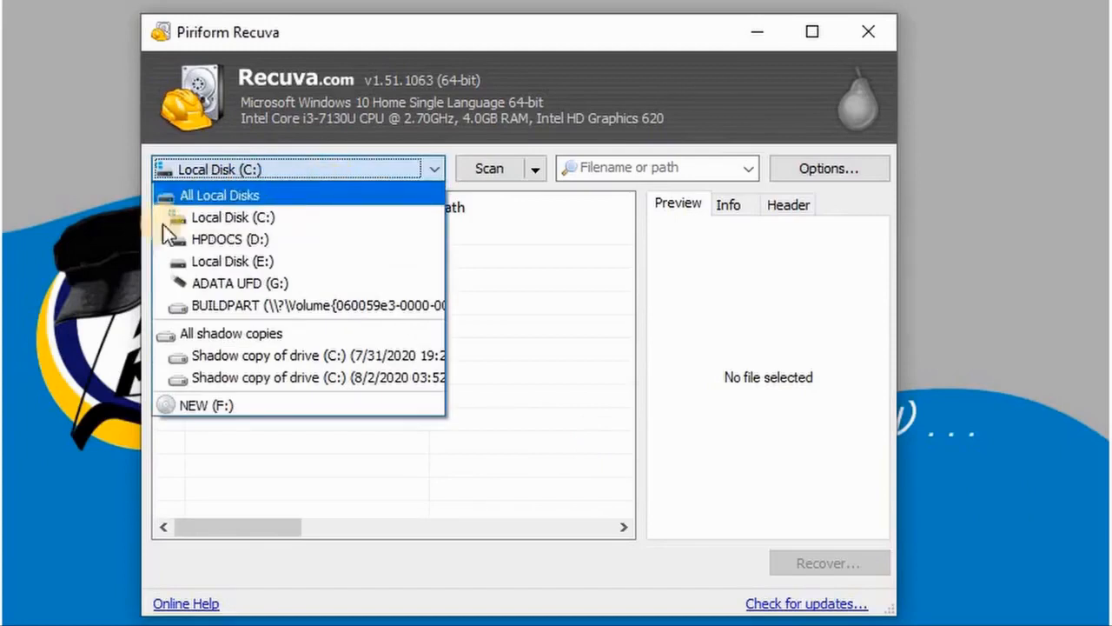
pyautogui.moveTo(204, 282)
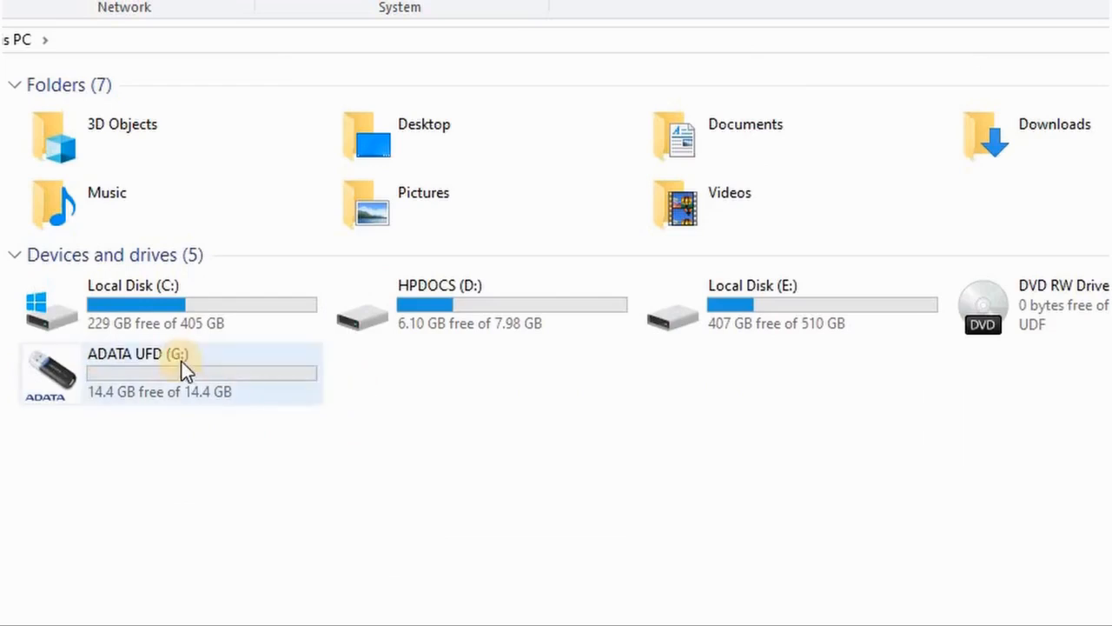
# Quick-format the ADATA UFD (G:) USB drive as FAT32, leaving 14.4 GB free
pyautogui.click(165, 365)
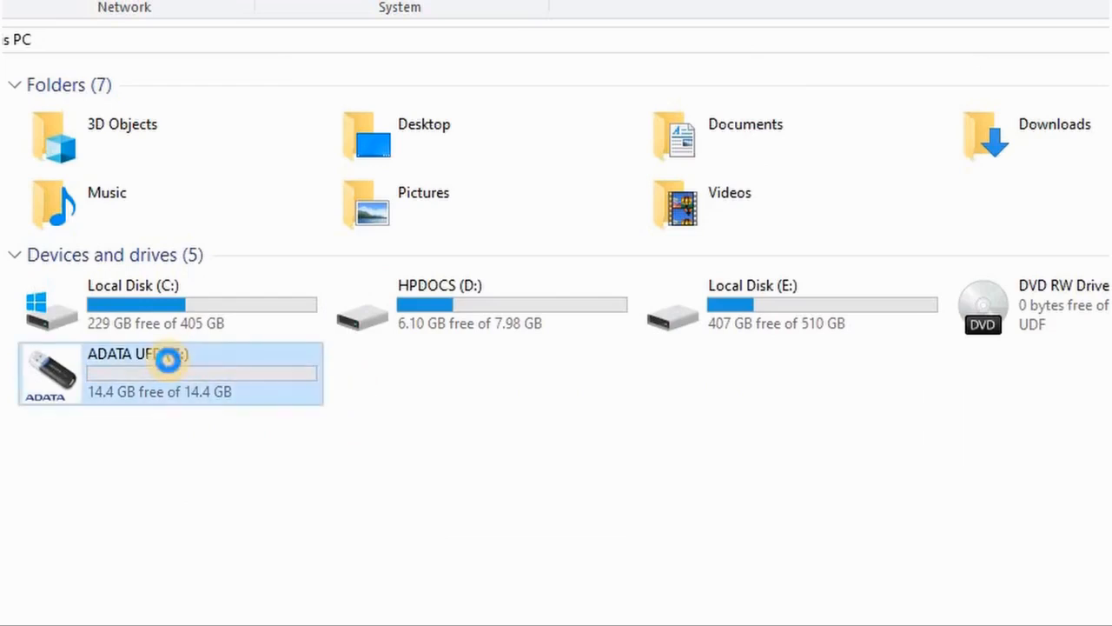
pyautogui.rightClick(170, 363)
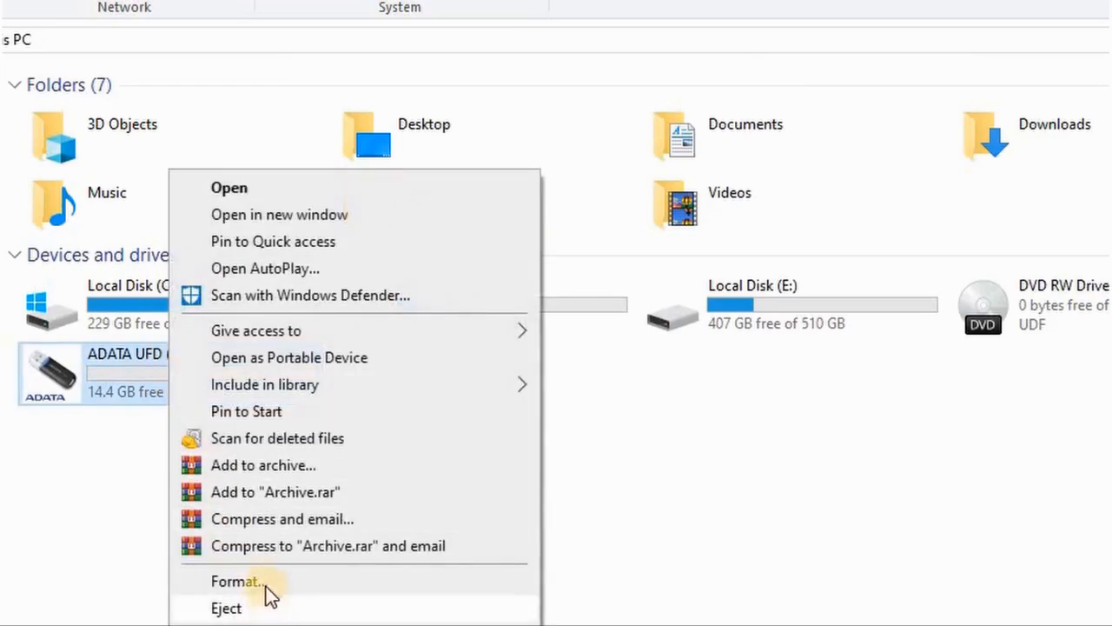
pyautogui.click(237, 580)
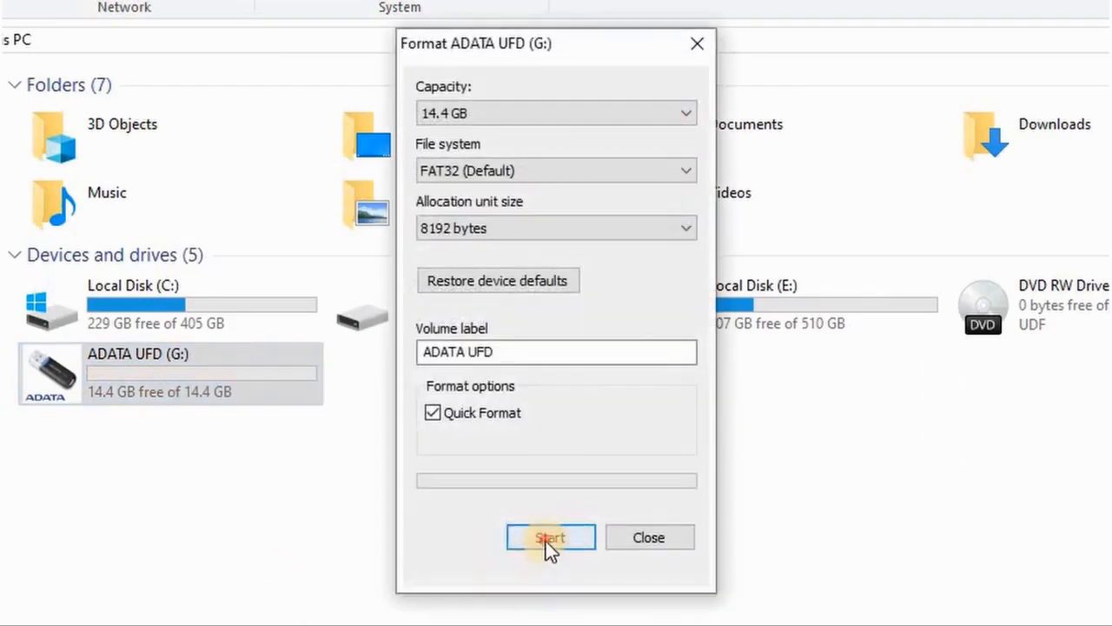
pyautogui.click(550, 537)
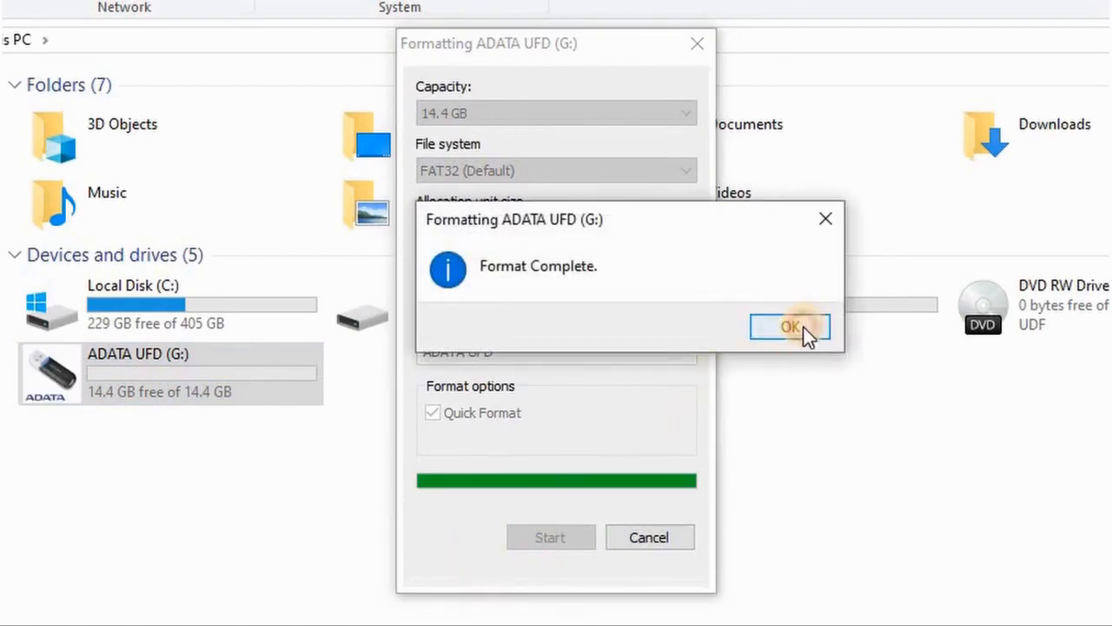
pyautogui.click(789, 325)
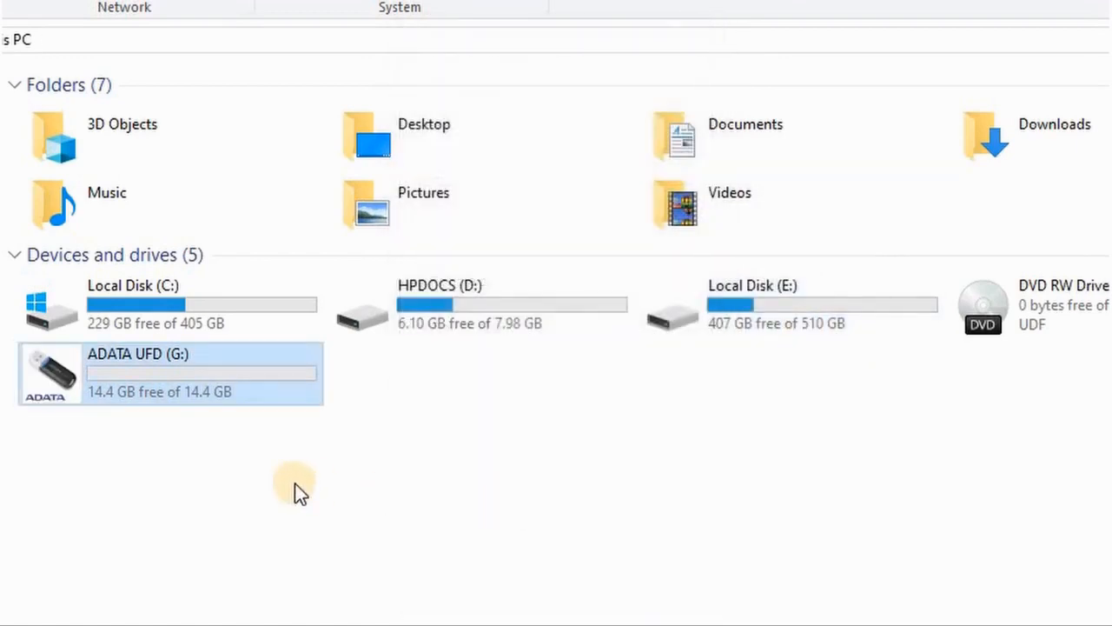
pyautogui.moveTo(385, 546)
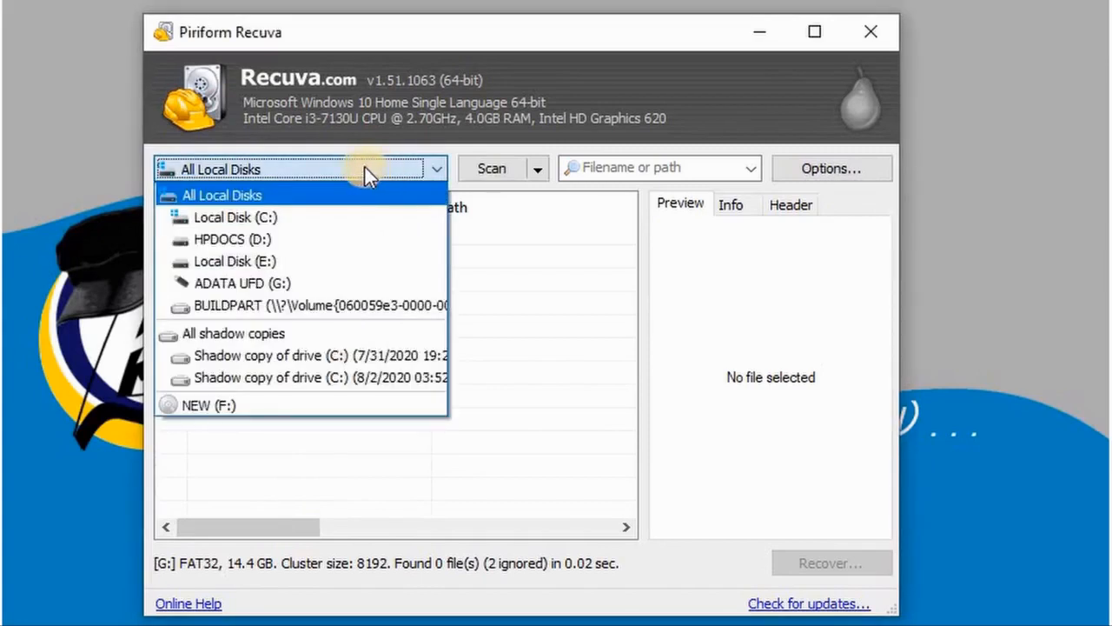
pyautogui.moveTo(234, 260)
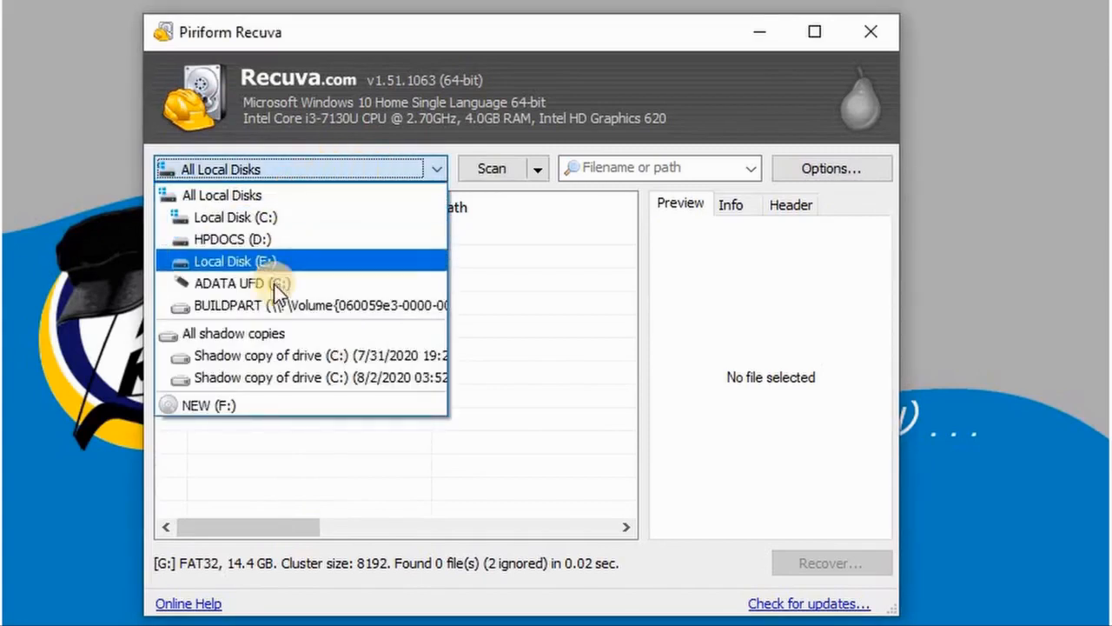
# Target the ADATA UFD (G:) drive in Recuva and filter results to Pictures
pyautogui.click(228, 282)
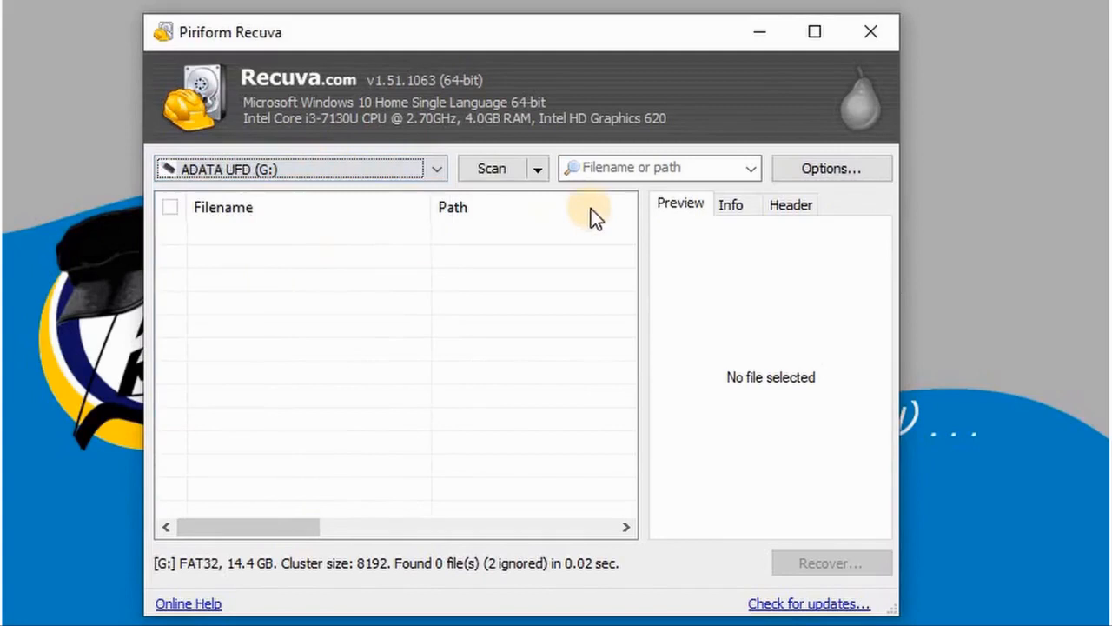
pyautogui.click(749, 168)
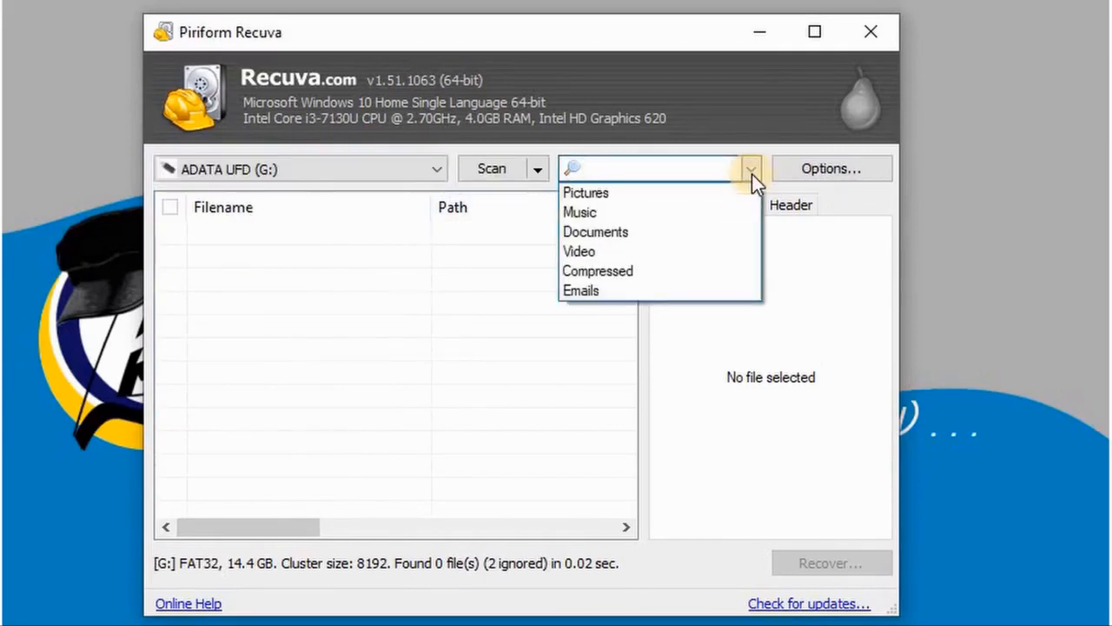
pyautogui.moveTo(687, 187)
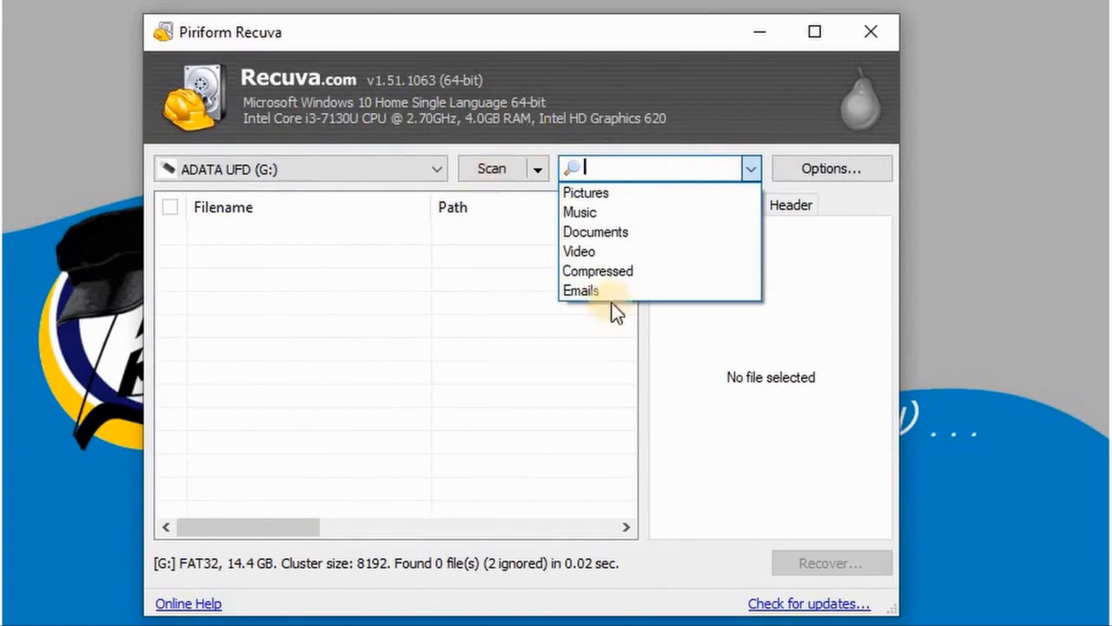
pyautogui.moveTo(586, 193)
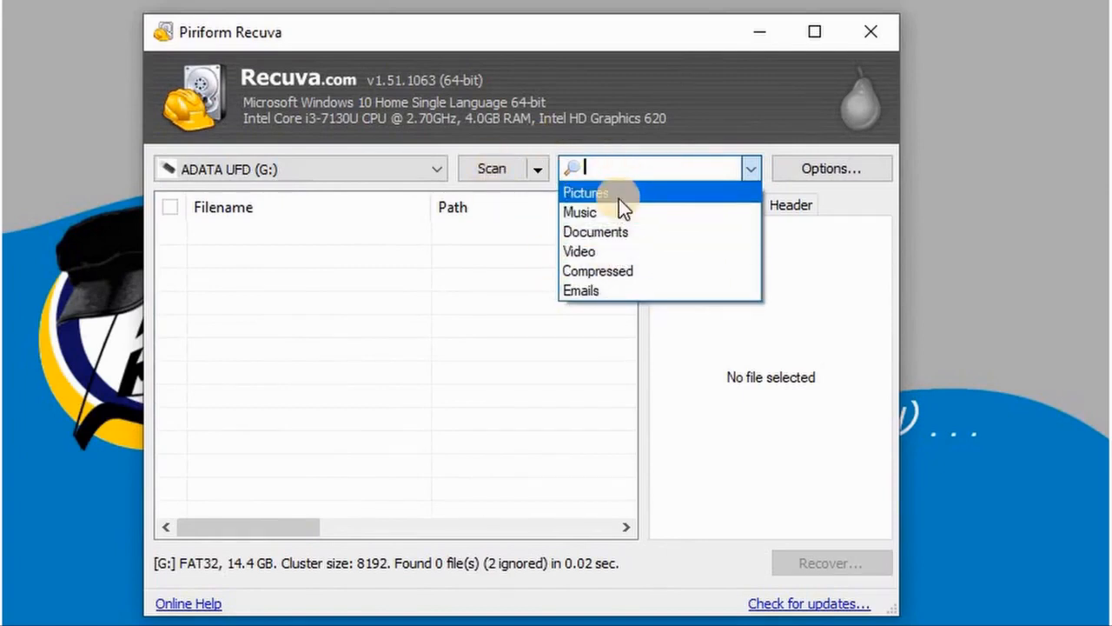
pyautogui.click(586, 192)
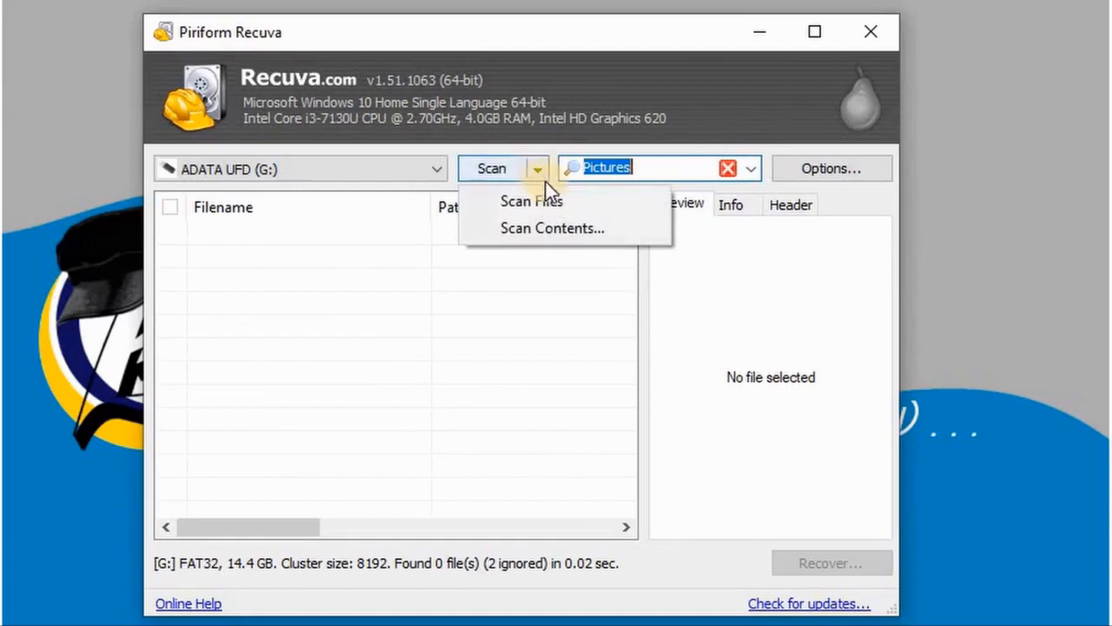
# Deep-scan the USB drive, finding 3,474 files, and check [000044].jpg for recovery
pyautogui.click(531, 201)
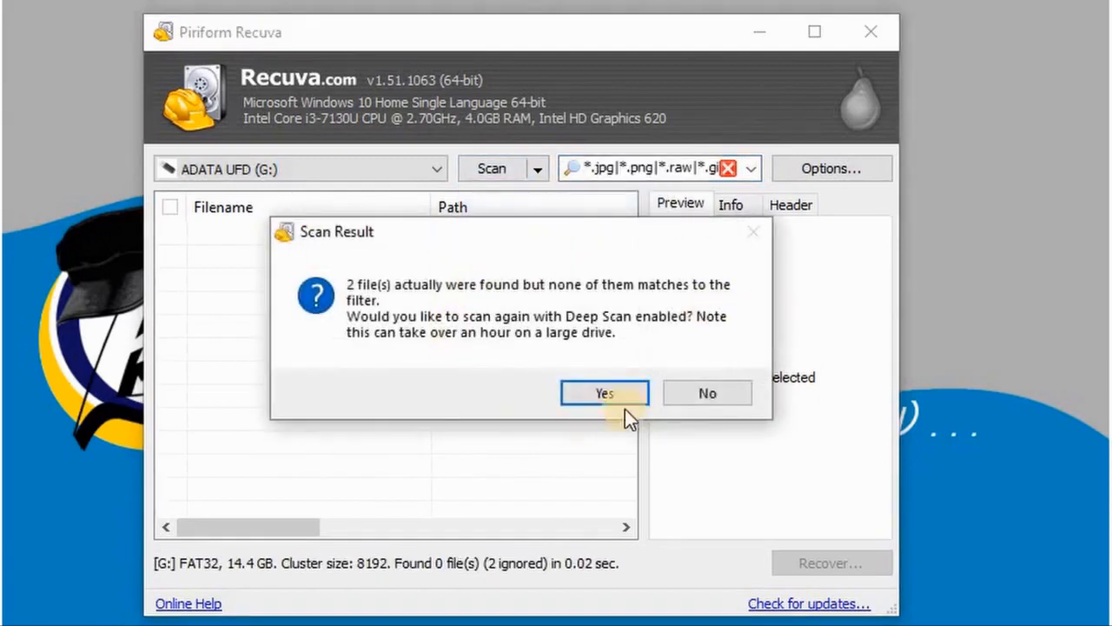
pyautogui.click(604, 393)
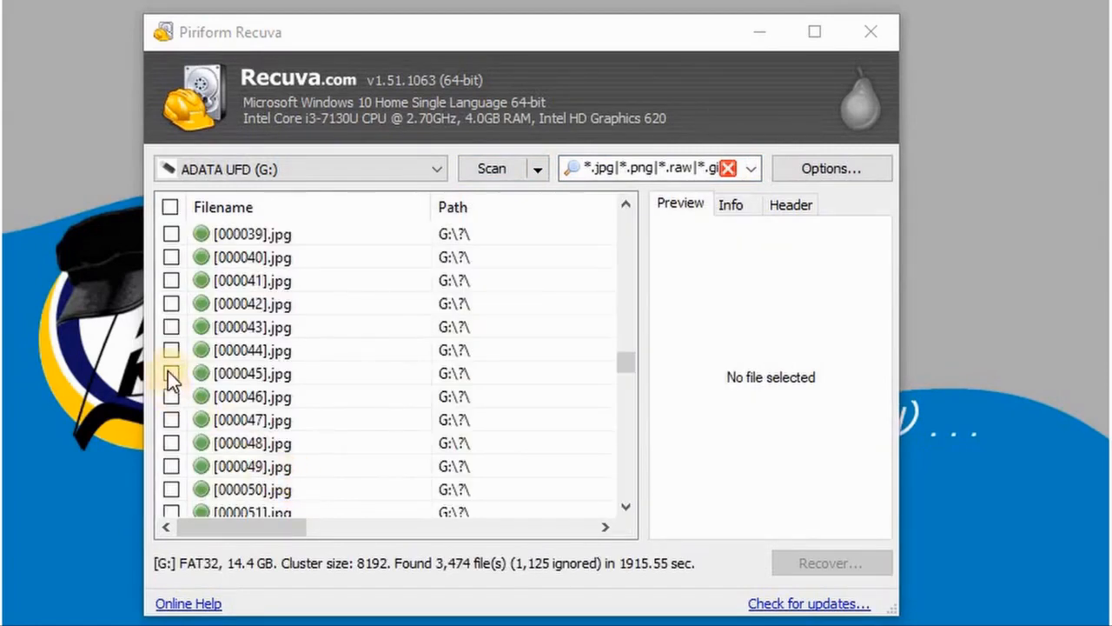
pyautogui.click(171, 349)
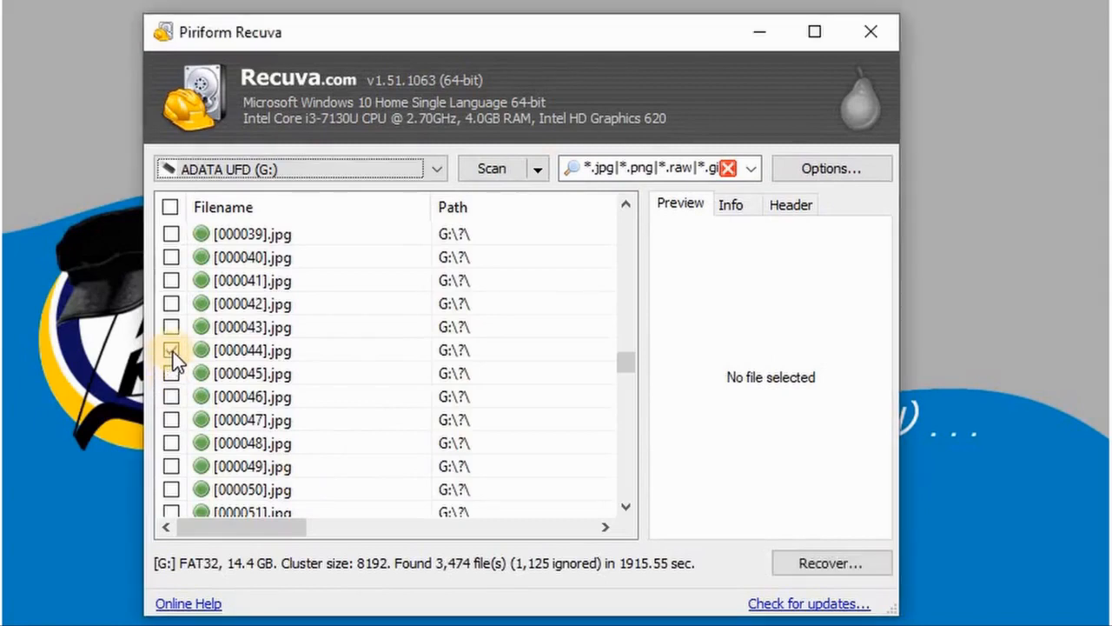
pyautogui.click(171, 350)
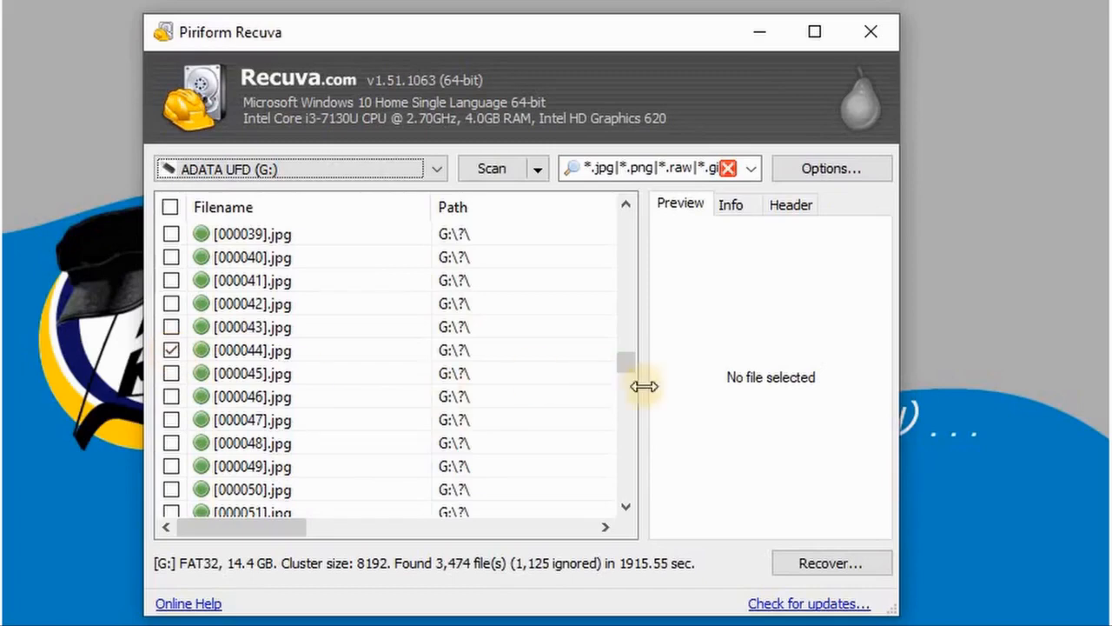
pyautogui.click(830, 563)
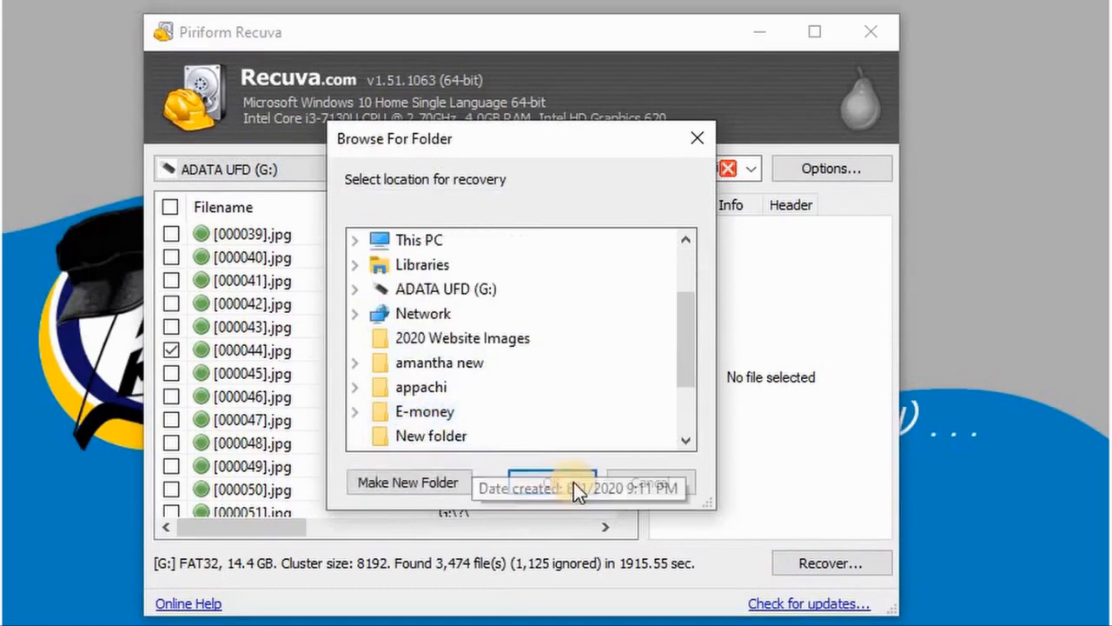
# Recover [000044].jpg into the chosen destination folder and dismiss the completion summary
pyautogui.click(550, 484)
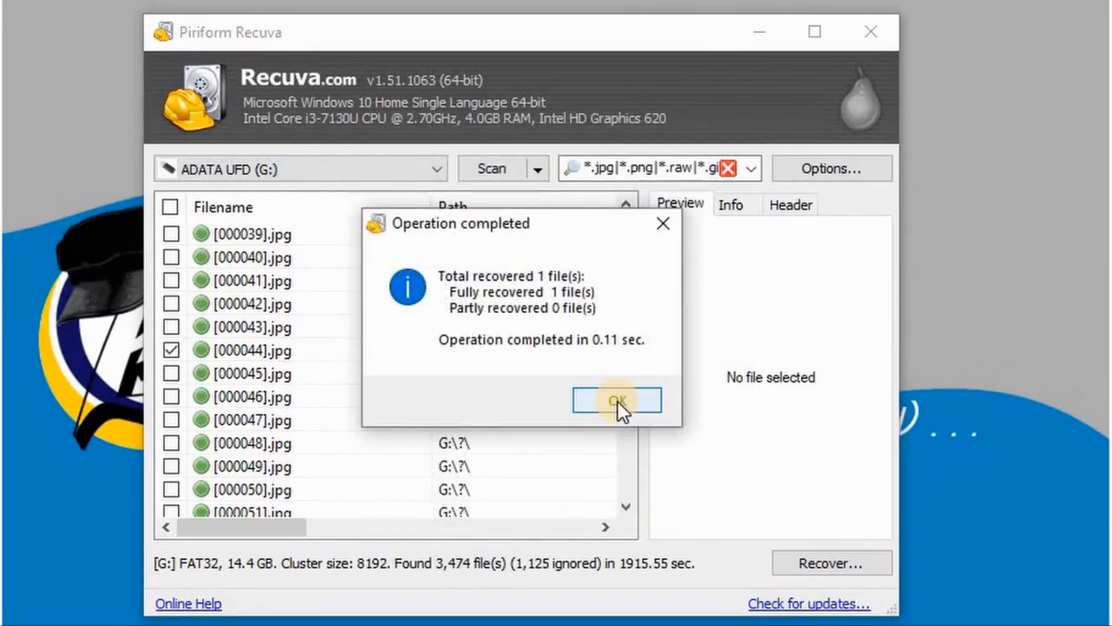
pyautogui.click(618, 400)
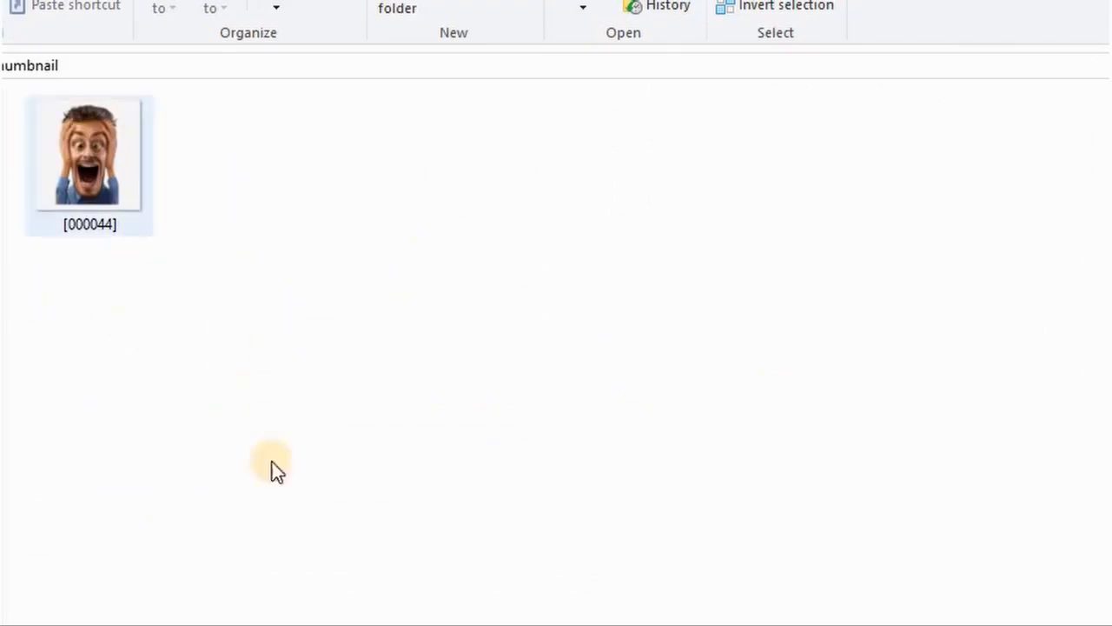